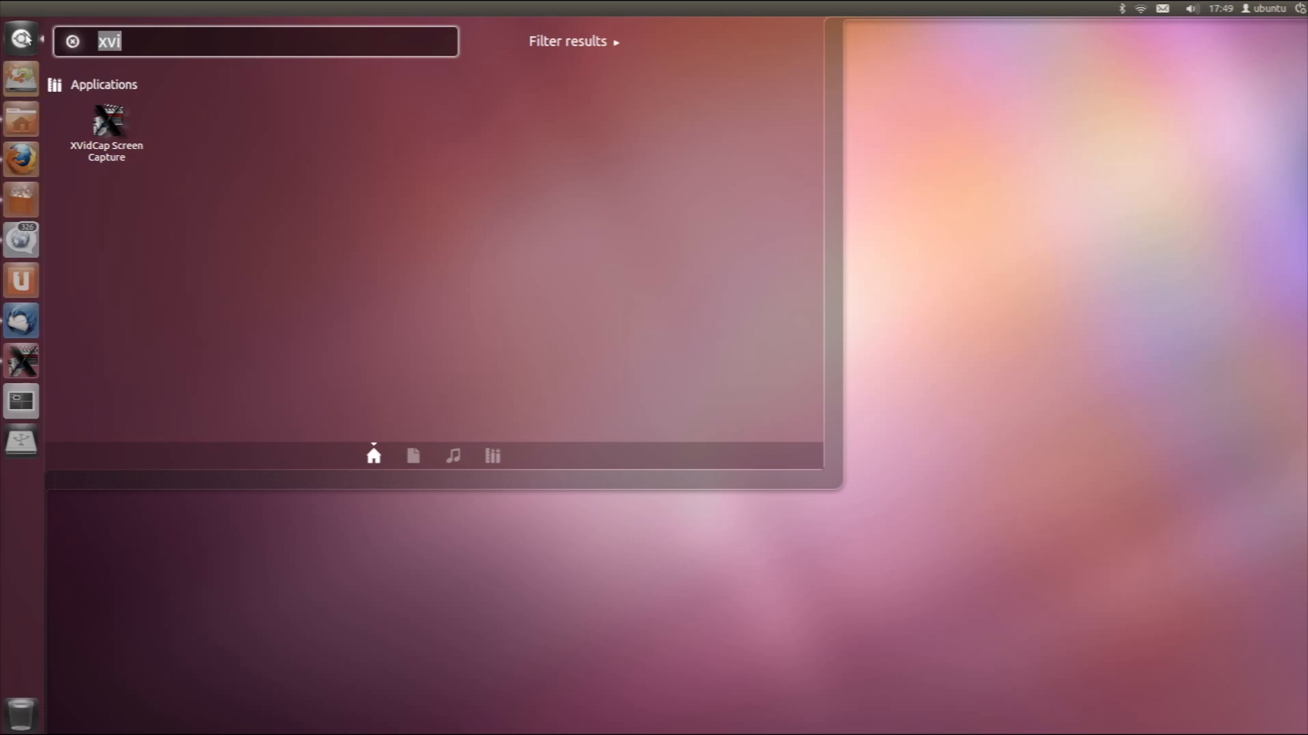
Switch from the Files lens to the Applications lens and filter results by star rating
{"action": "left_click", "coordinate": [72, 42]}
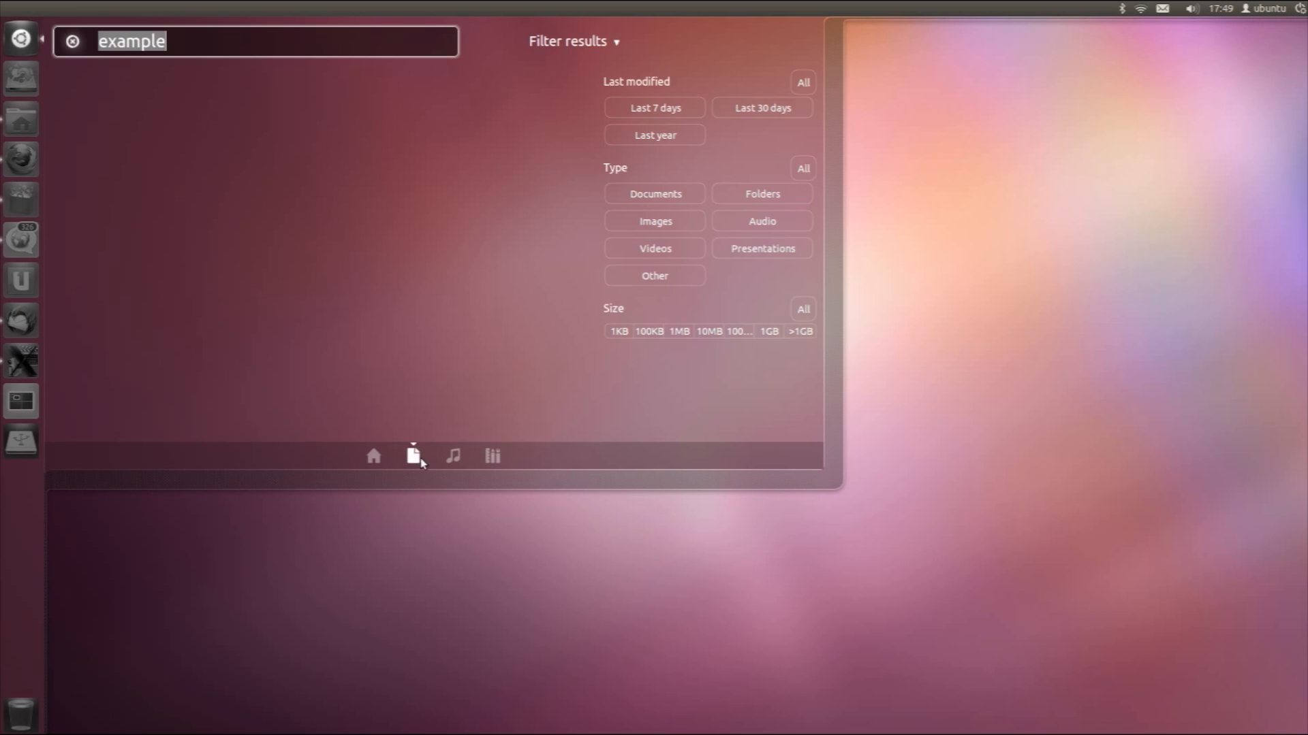
{"action": "left_click", "coordinate": [493, 455]}
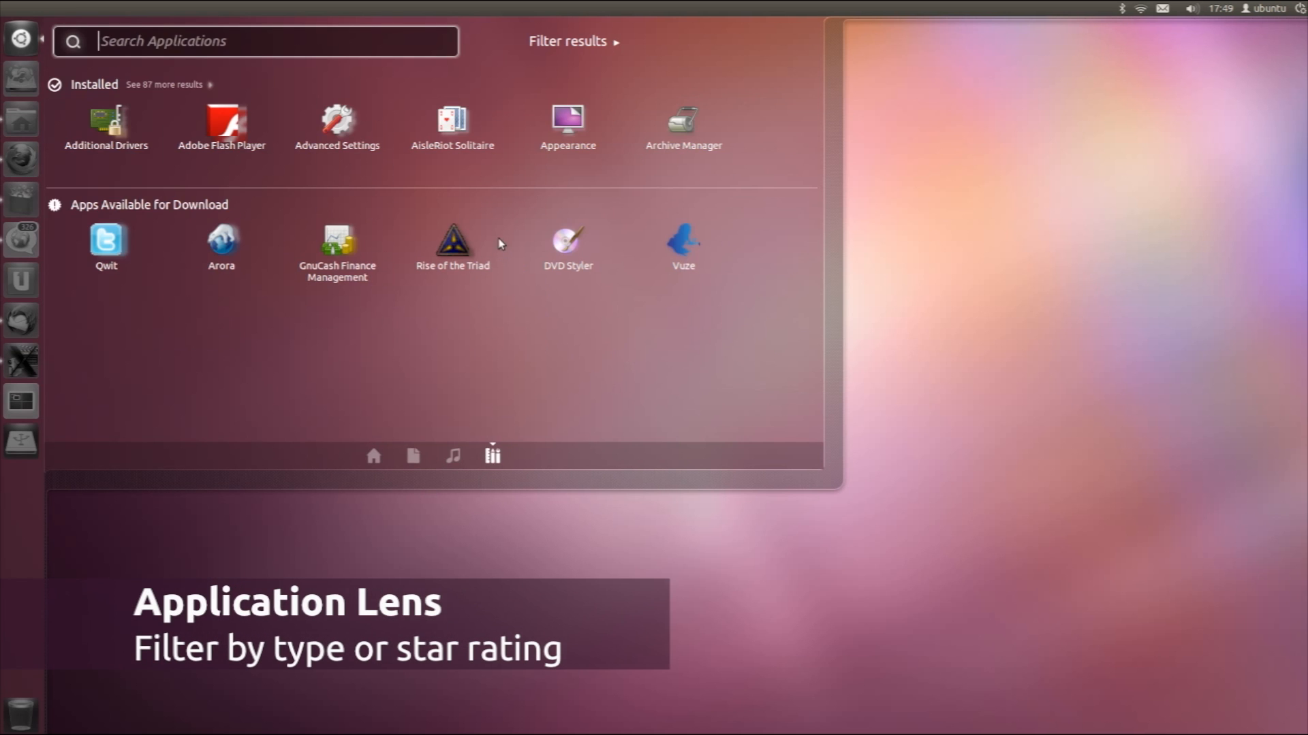
{"action": "left_click", "coordinate": [576, 41]}
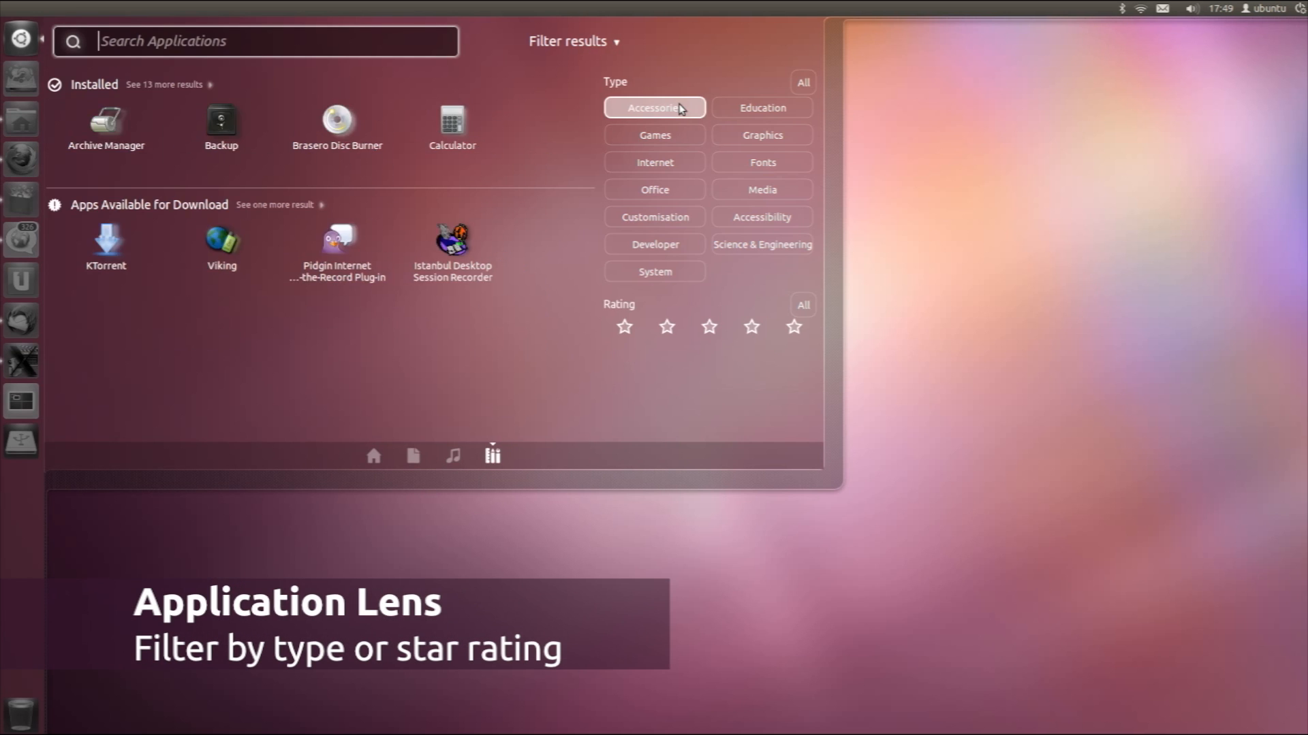
{"action": "left_click", "coordinate": [654, 107]}
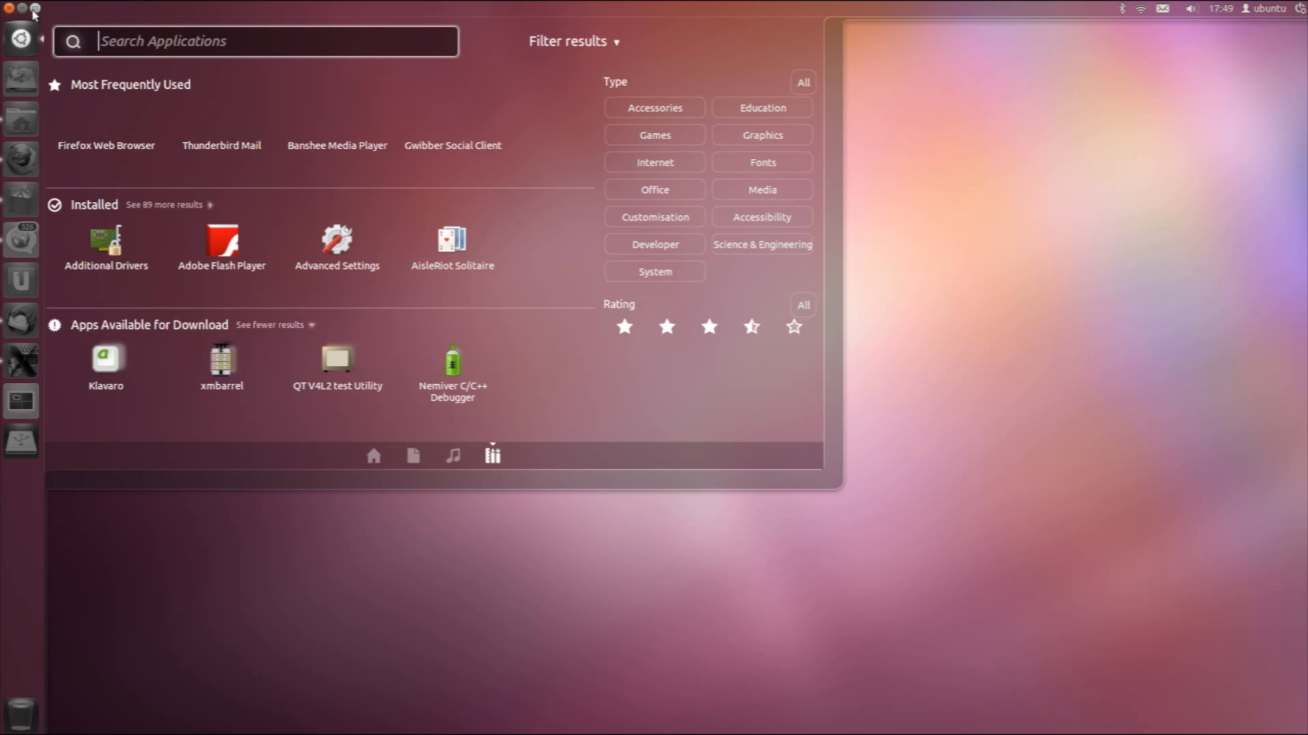
{"action": "mouse_move", "coordinate": [444, 451]}
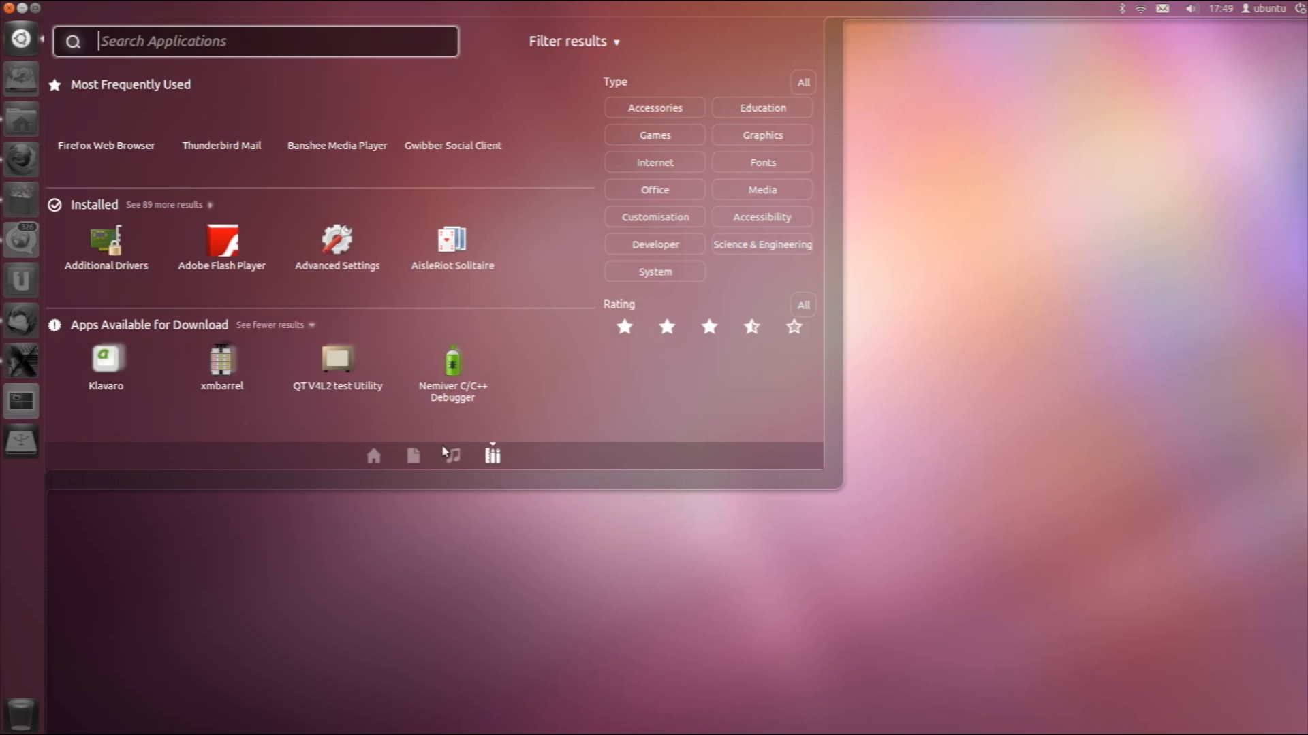
Browse the Music and Files lenses, clear the files search, and return to Dash home
{"action": "left_click", "coordinate": [452, 456]}
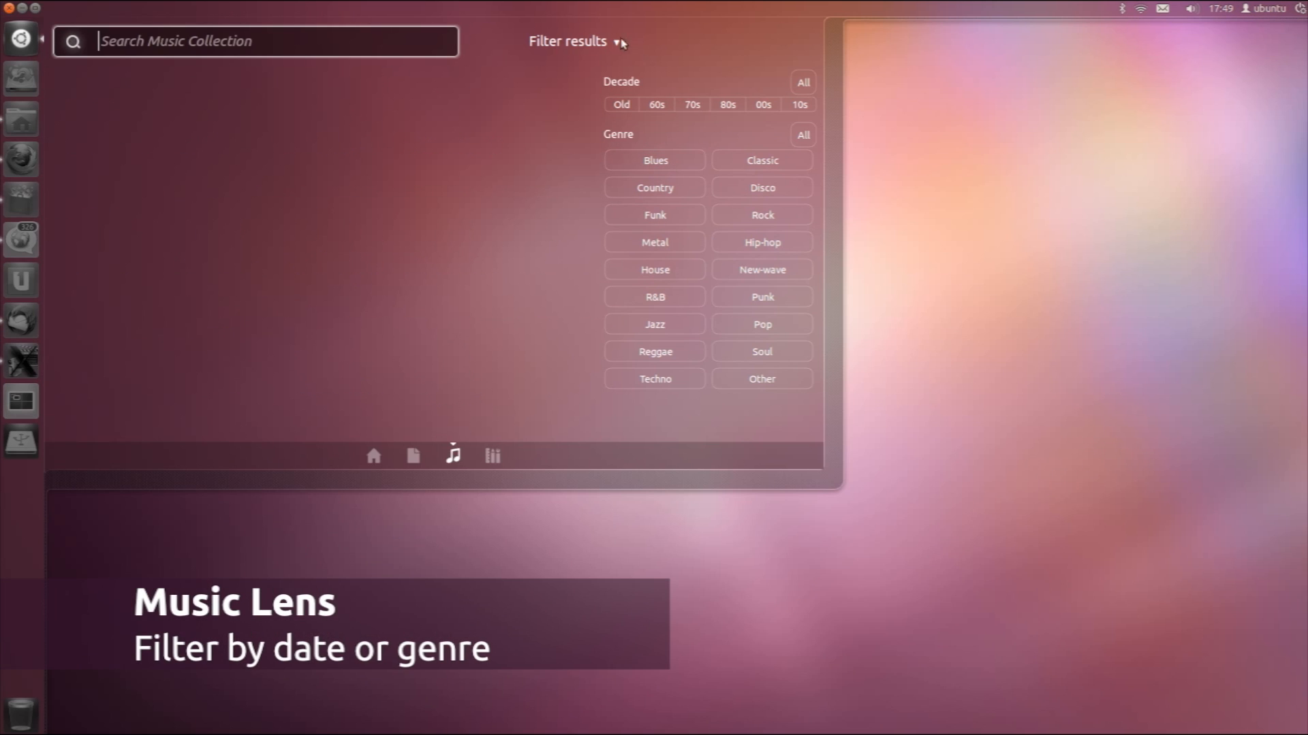
{"action": "left_click", "coordinate": [654, 187]}
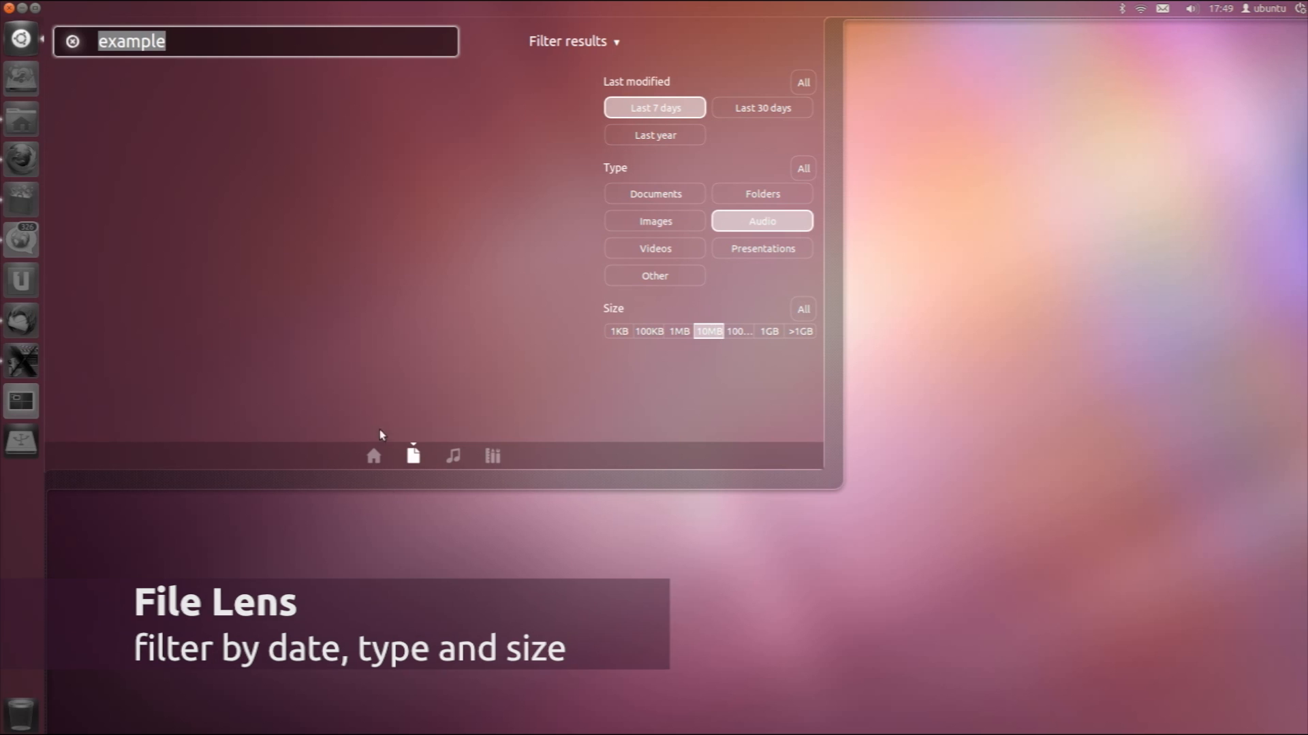
{"action": "left_click", "coordinate": [73, 41]}
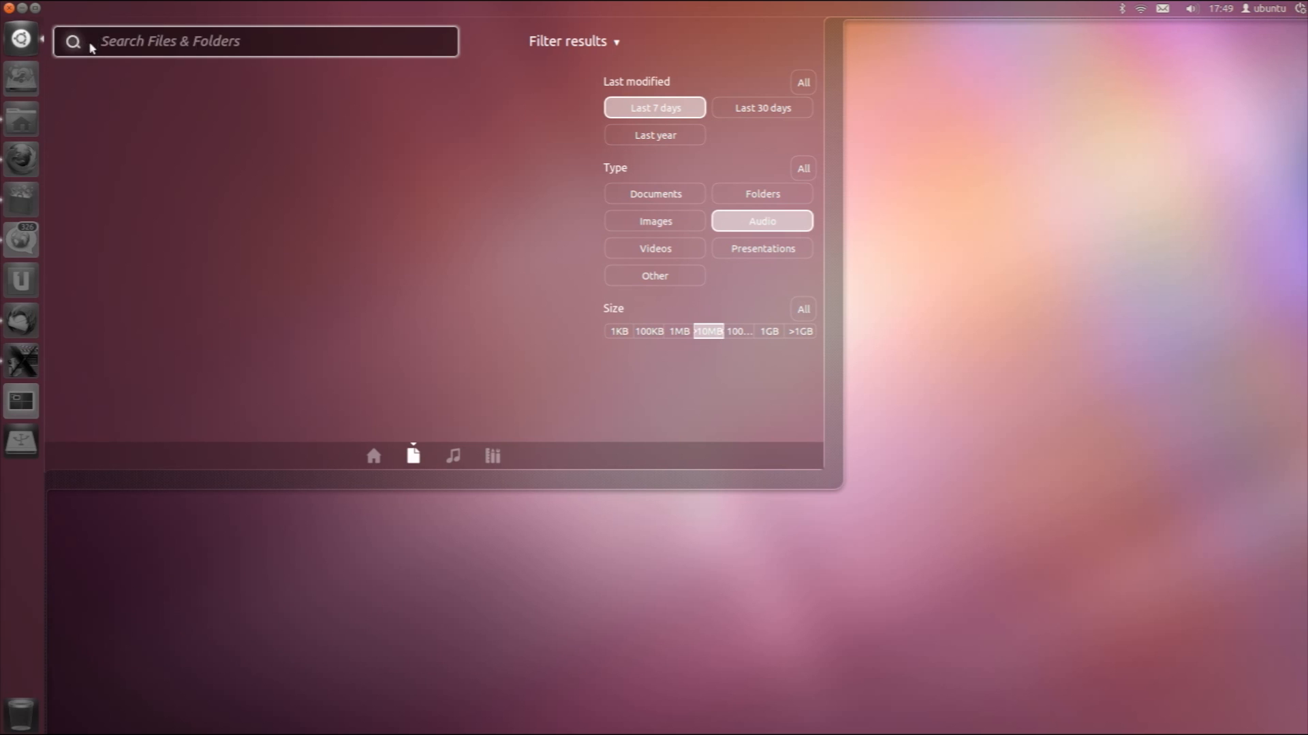
{"action": "left_click", "coordinate": [373, 456]}
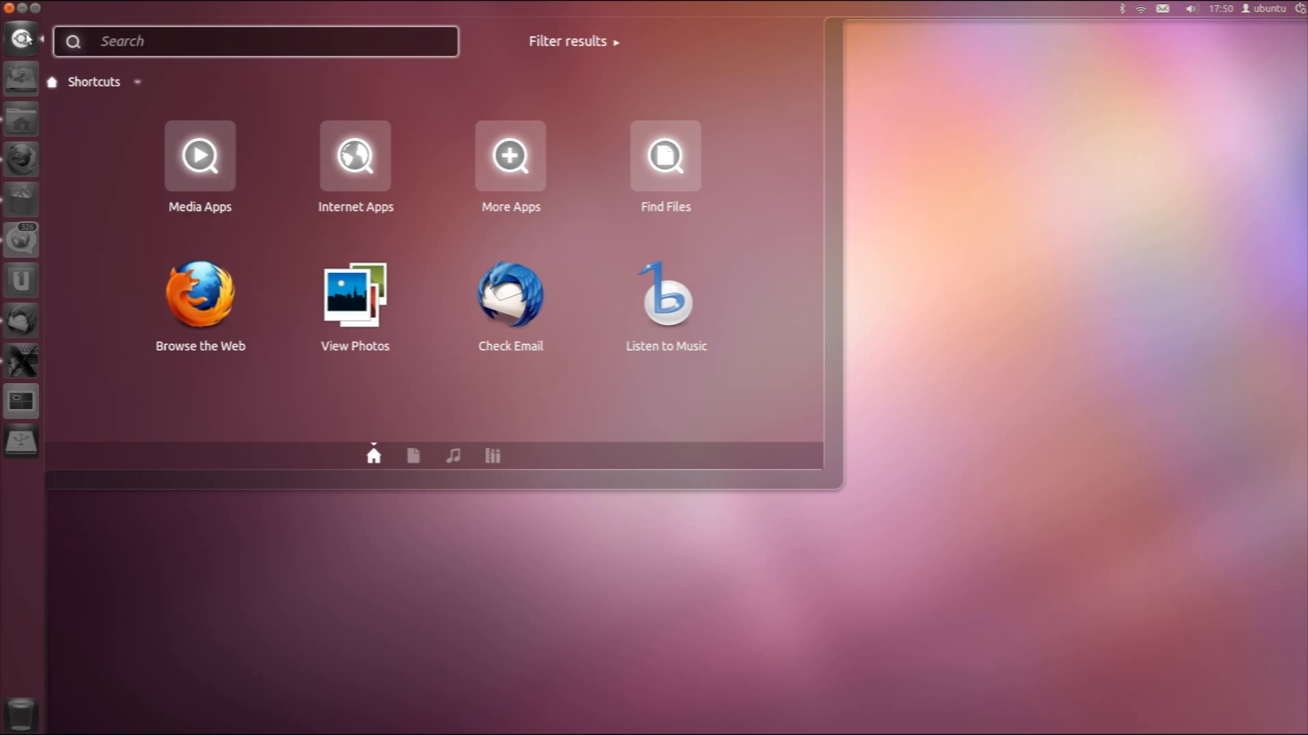
Launch Firefox from the Dash's Browse the Web shortcut to view OMG! Ubuntu!
{"action": "left_click", "coordinate": [200, 293]}
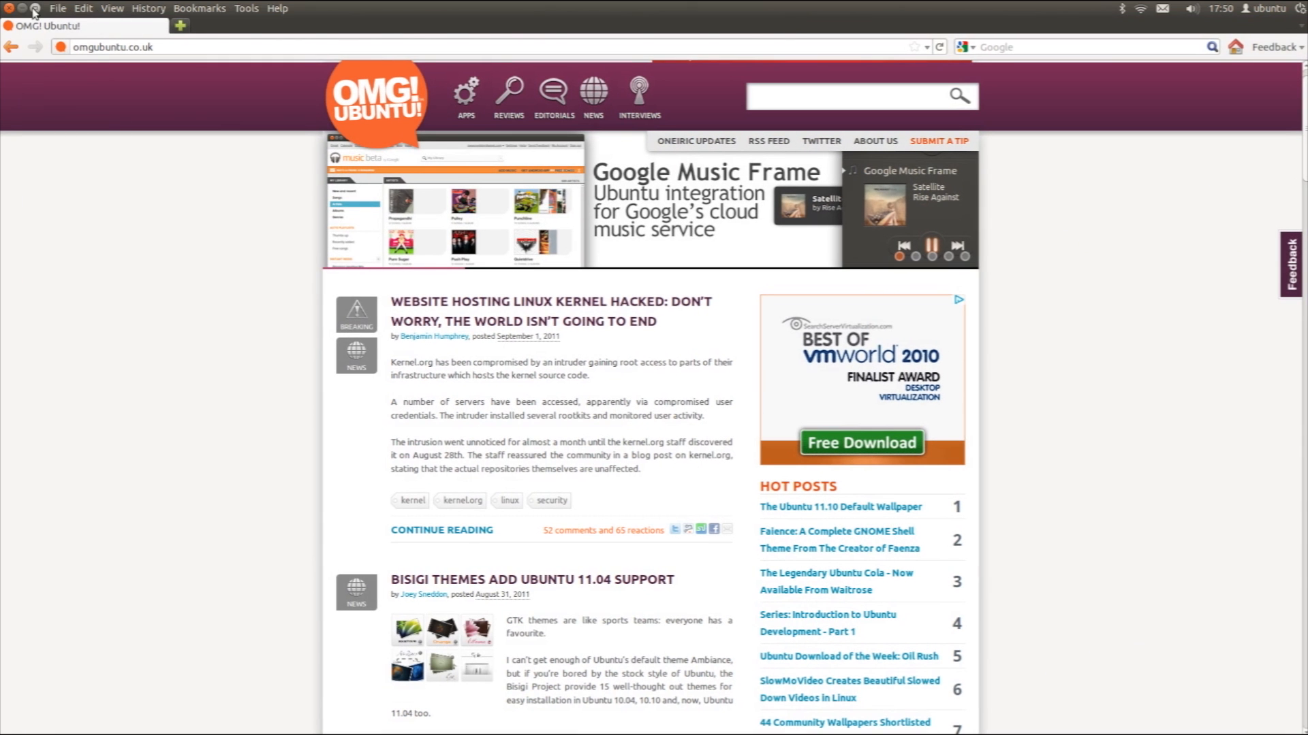
{"action": "mouse_move", "coordinate": [36, 9]}
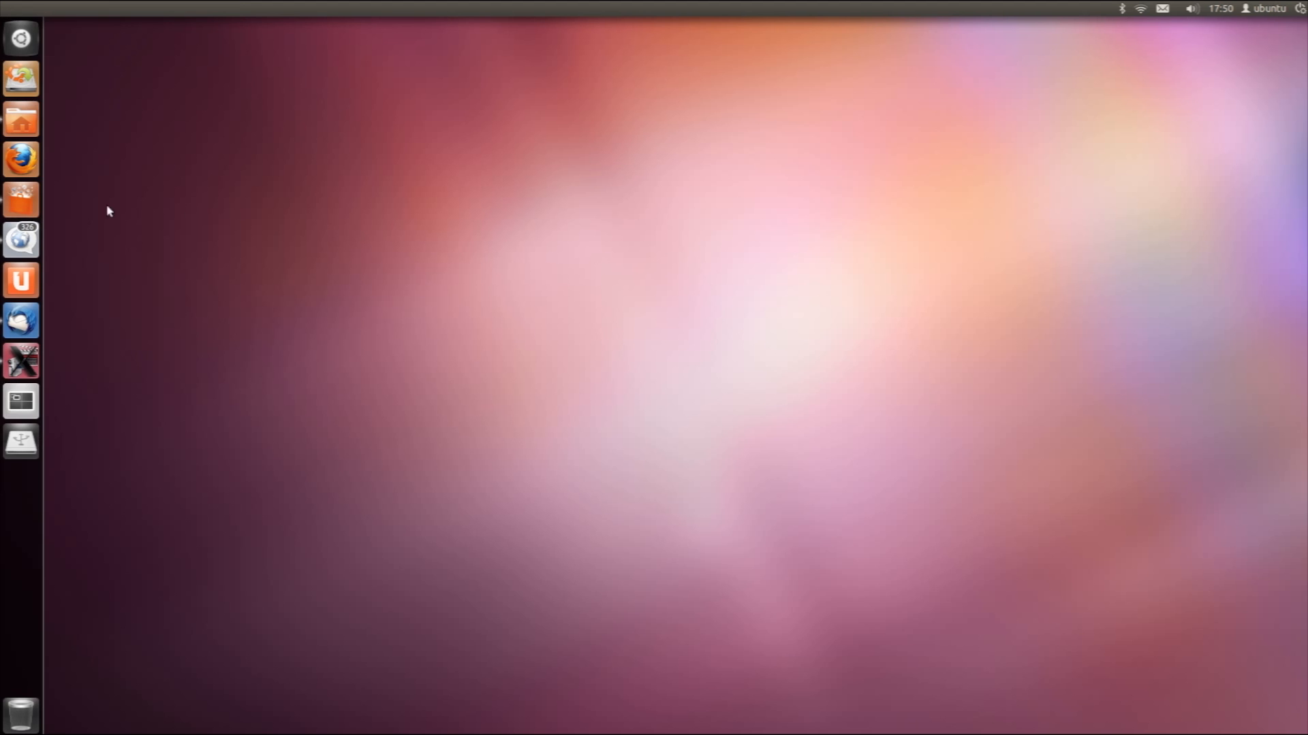
Launch Gwibber from the launcher and show its combined Home stream of posts
{"action": "left_click", "coordinate": [21, 238]}
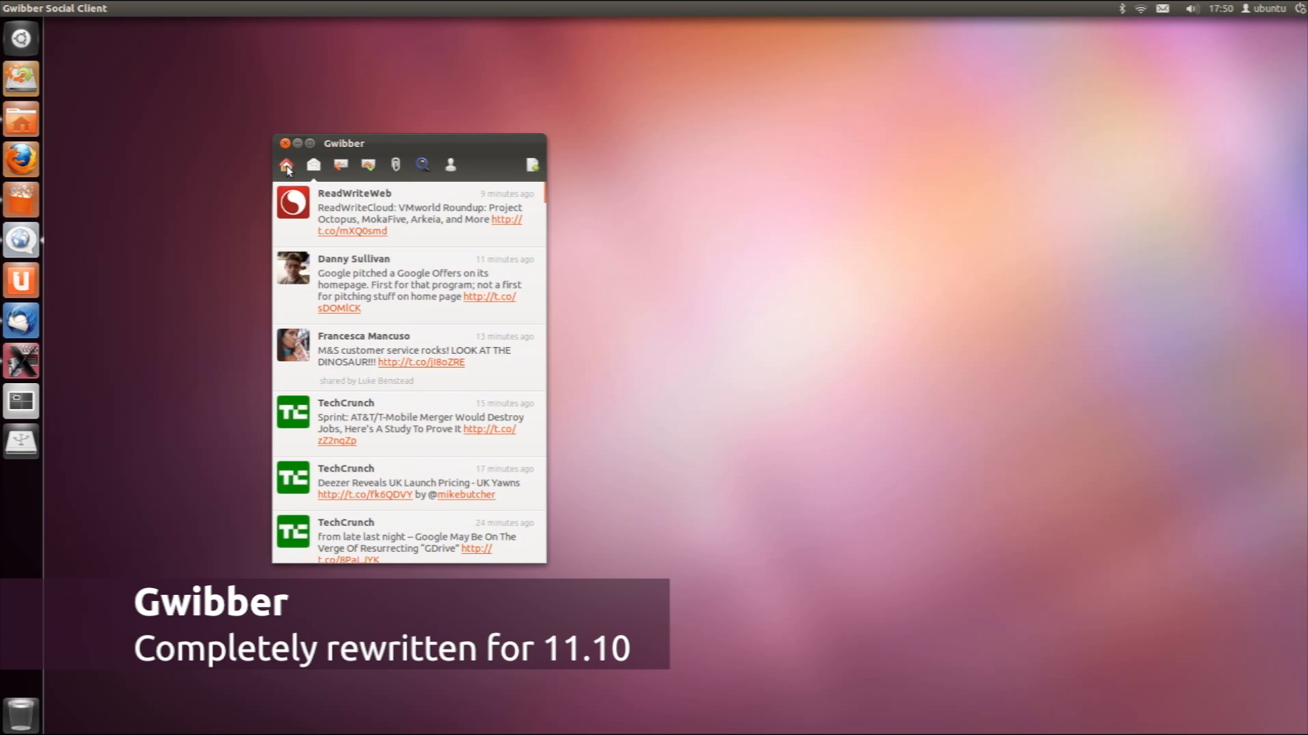
{"action": "left_click", "coordinate": [284, 143]}
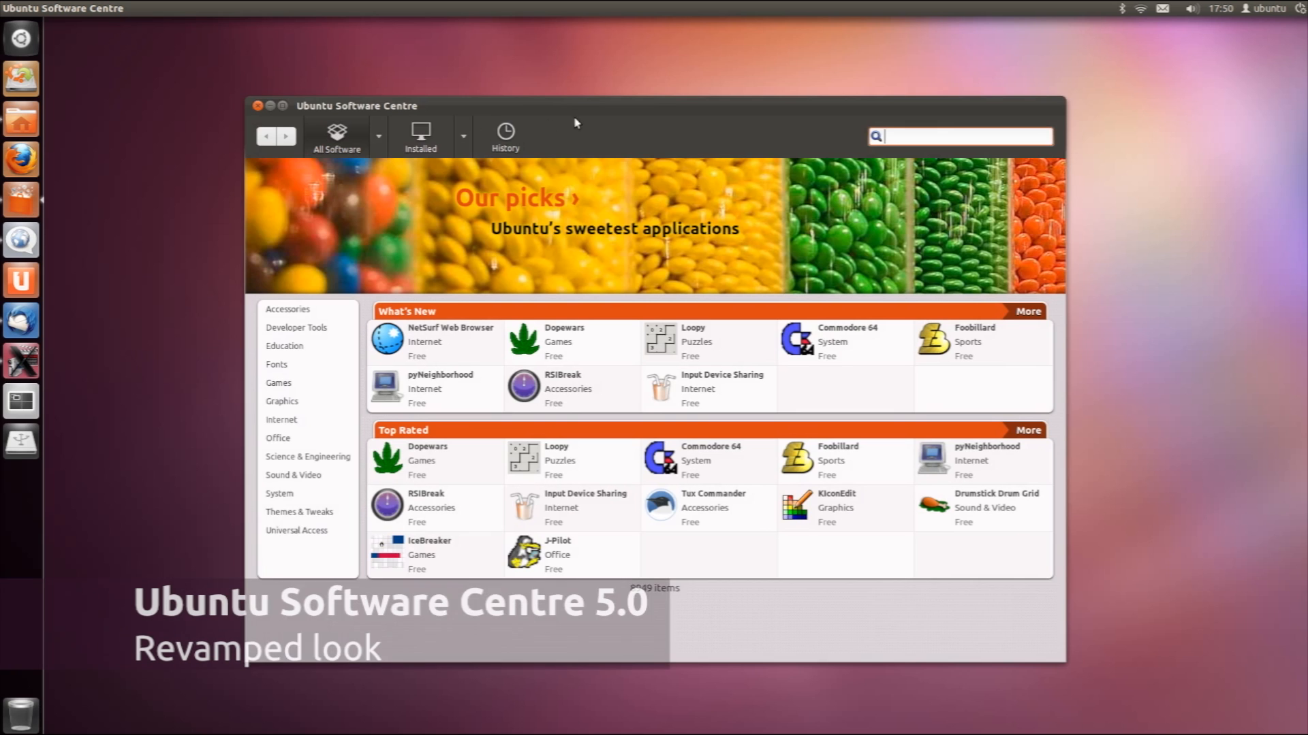
Browse Accessories and open pyNeighborhood's More Info details page
{"action": "left_click", "coordinate": [288, 309]}
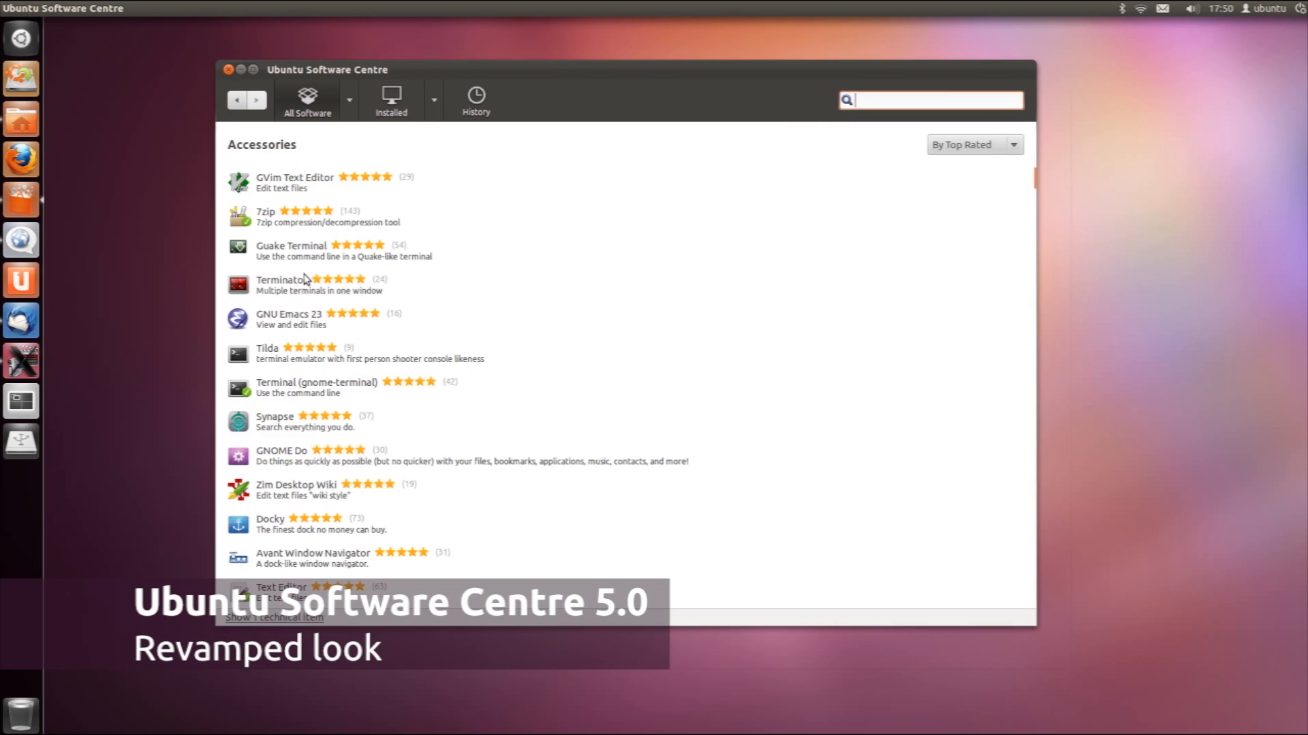
{"action": "left_click", "coordinate": [975, 145]}
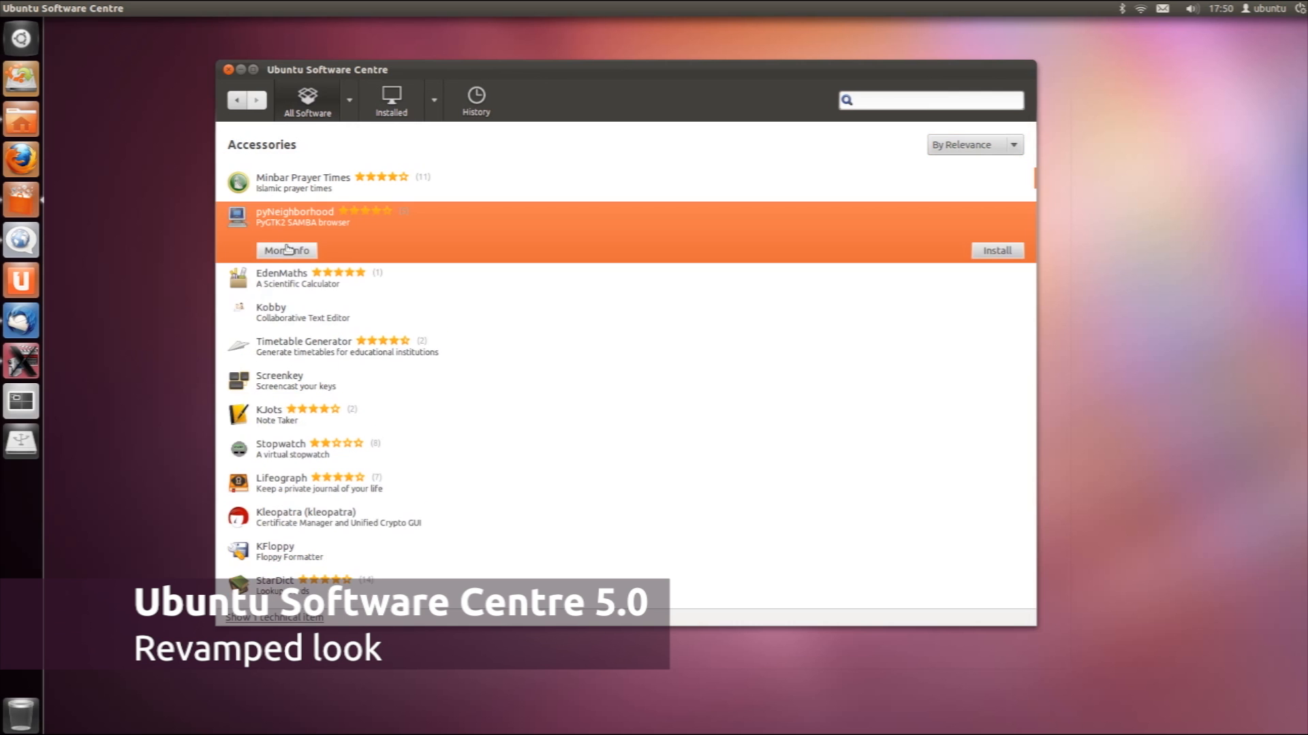
{"action": "left_click", "coordinate": [288, 250]}
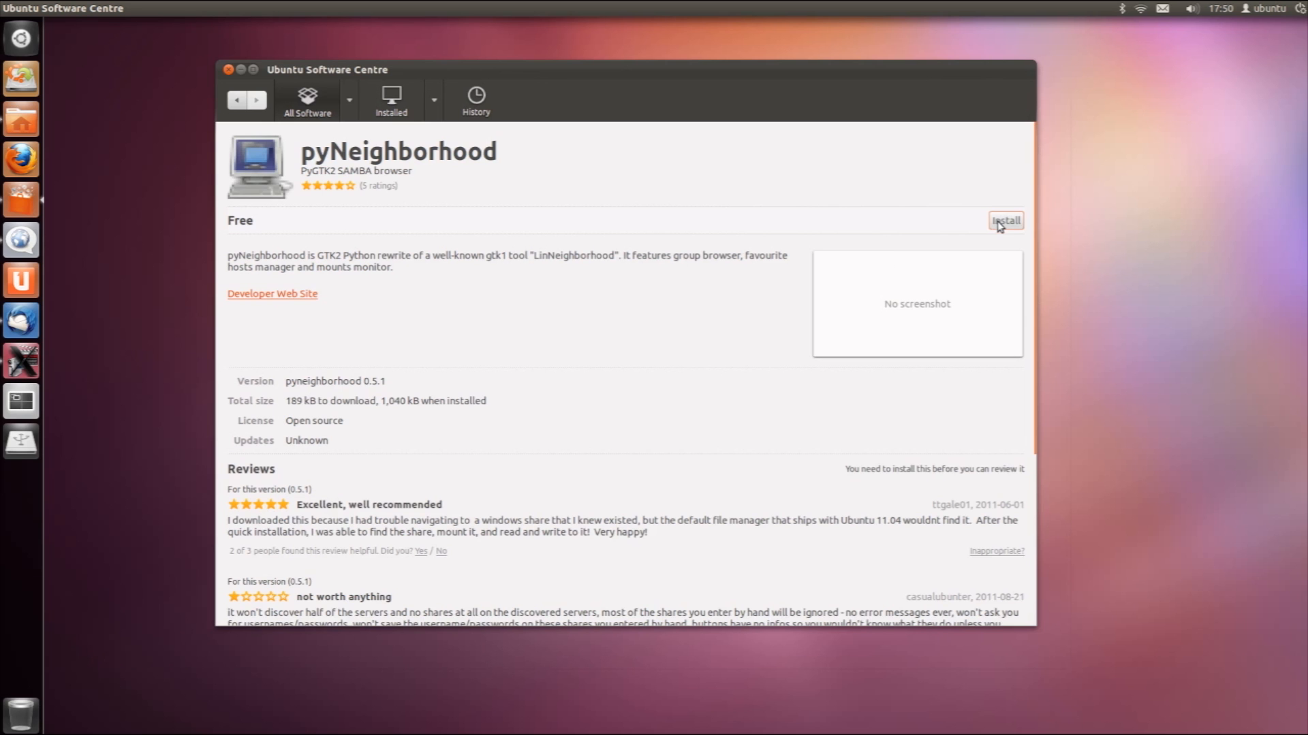
Return to the Software Centre front page and close the window
{"action": "left_click", "coordinate": [307, 99]}
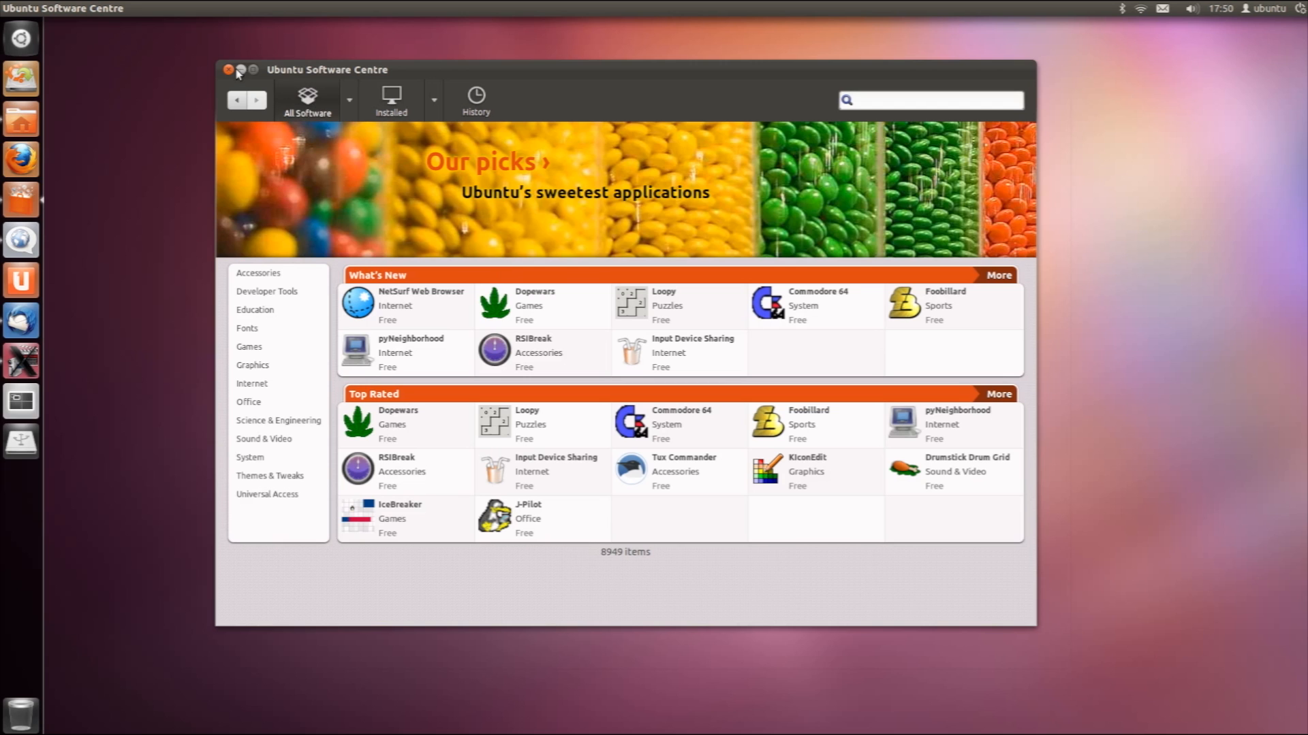
{"action": "left_click", "coordinate": [229, 70]}
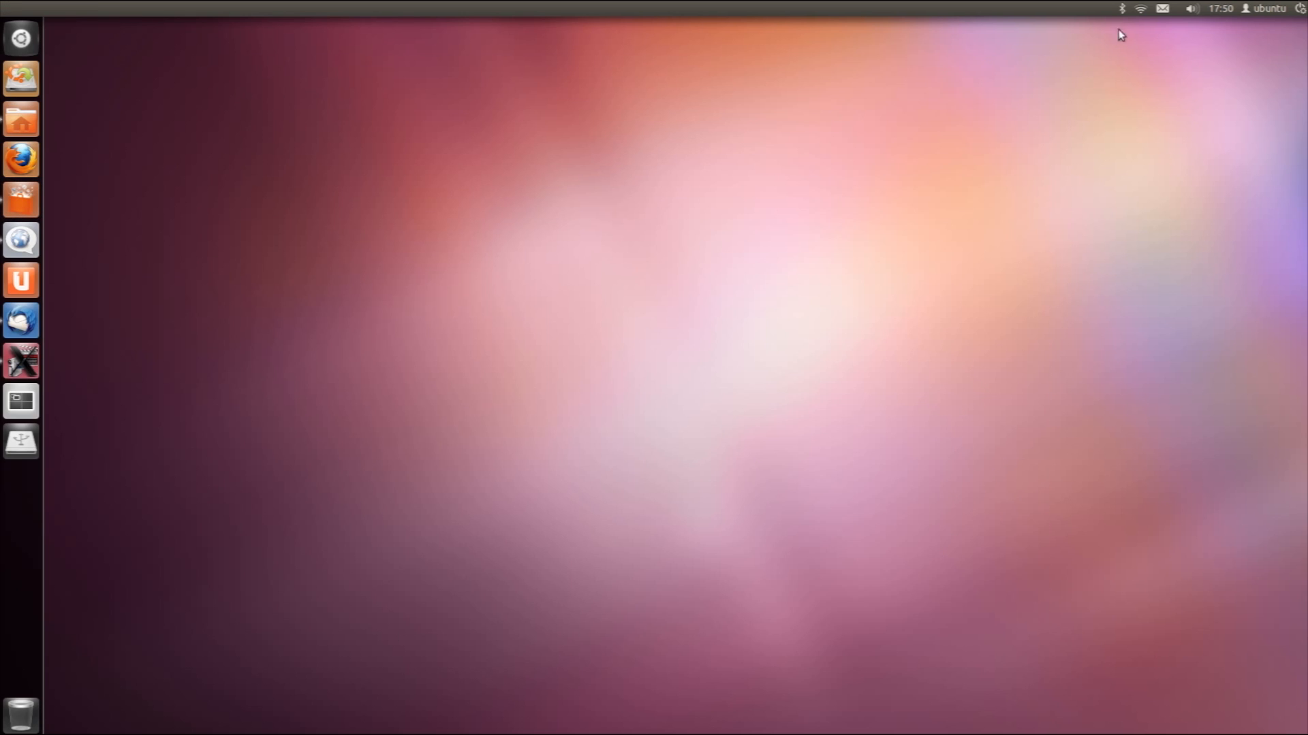
Check the network and messaging menus, then start Banshee playback from the sound menu
{"action": "left_click", "coordinate": [1143, 11]}
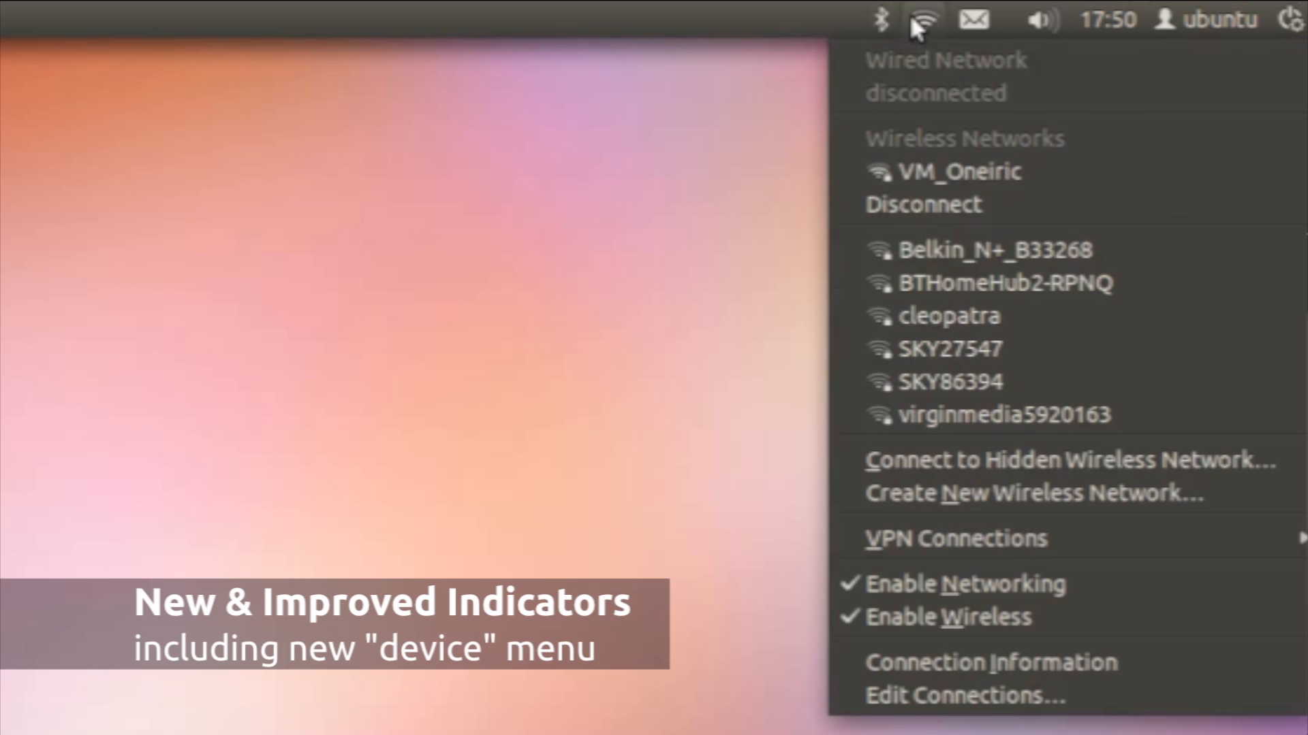
{"action": "left_click", "coordinate": [970, 23]}
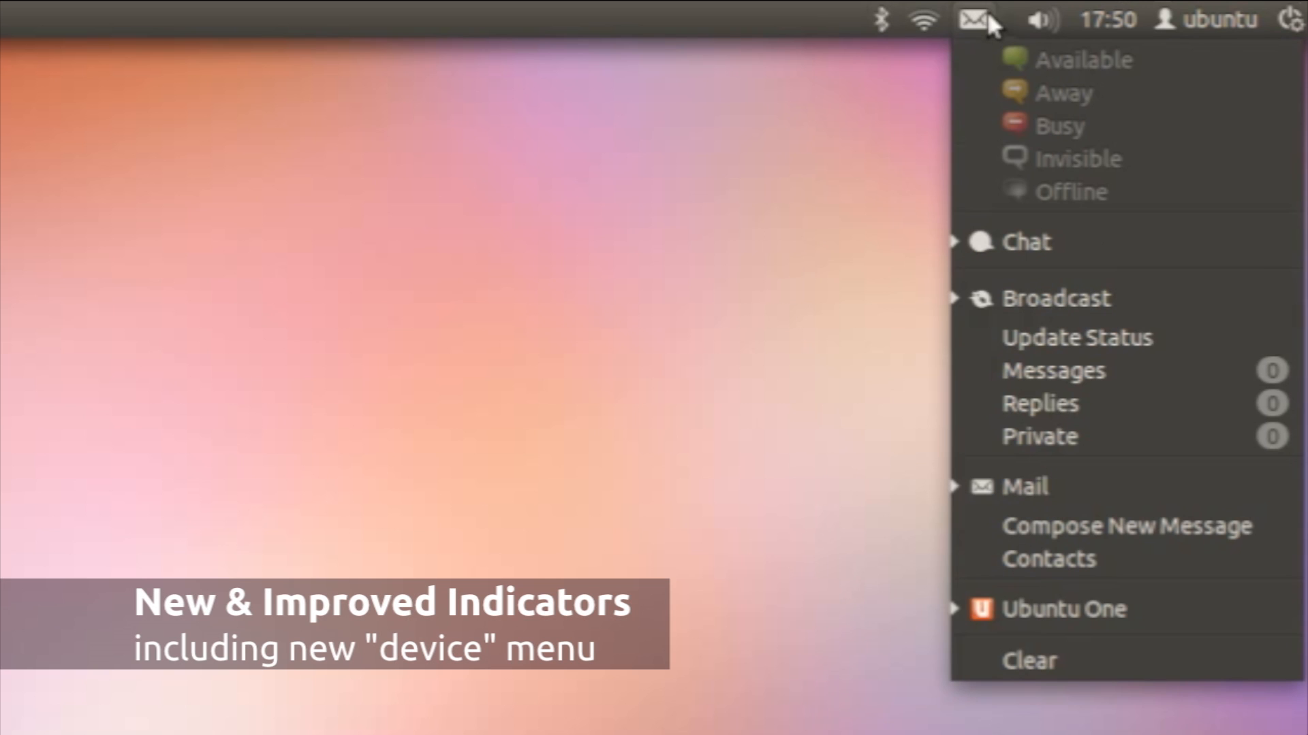
{"action": "left_click", "coordinate": [973, 21]}
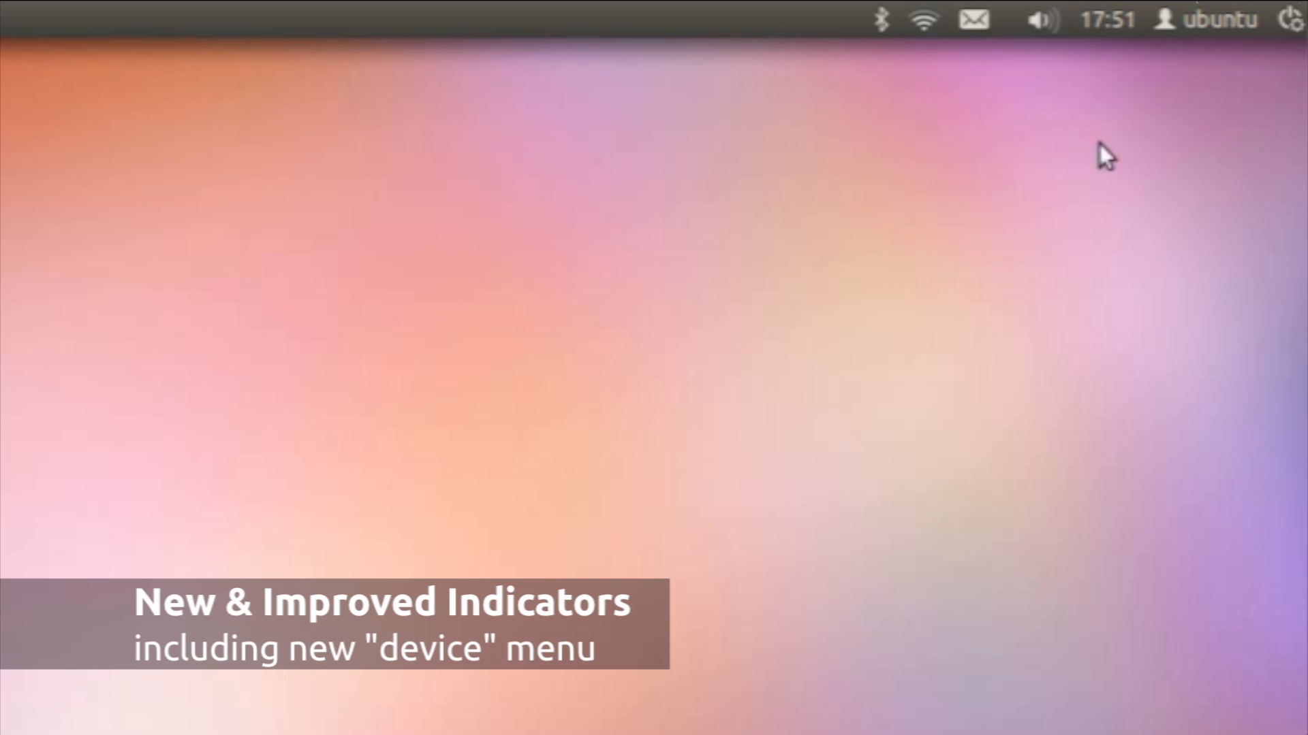
{"action": "left_click", "coordinate": [1044, 20]}
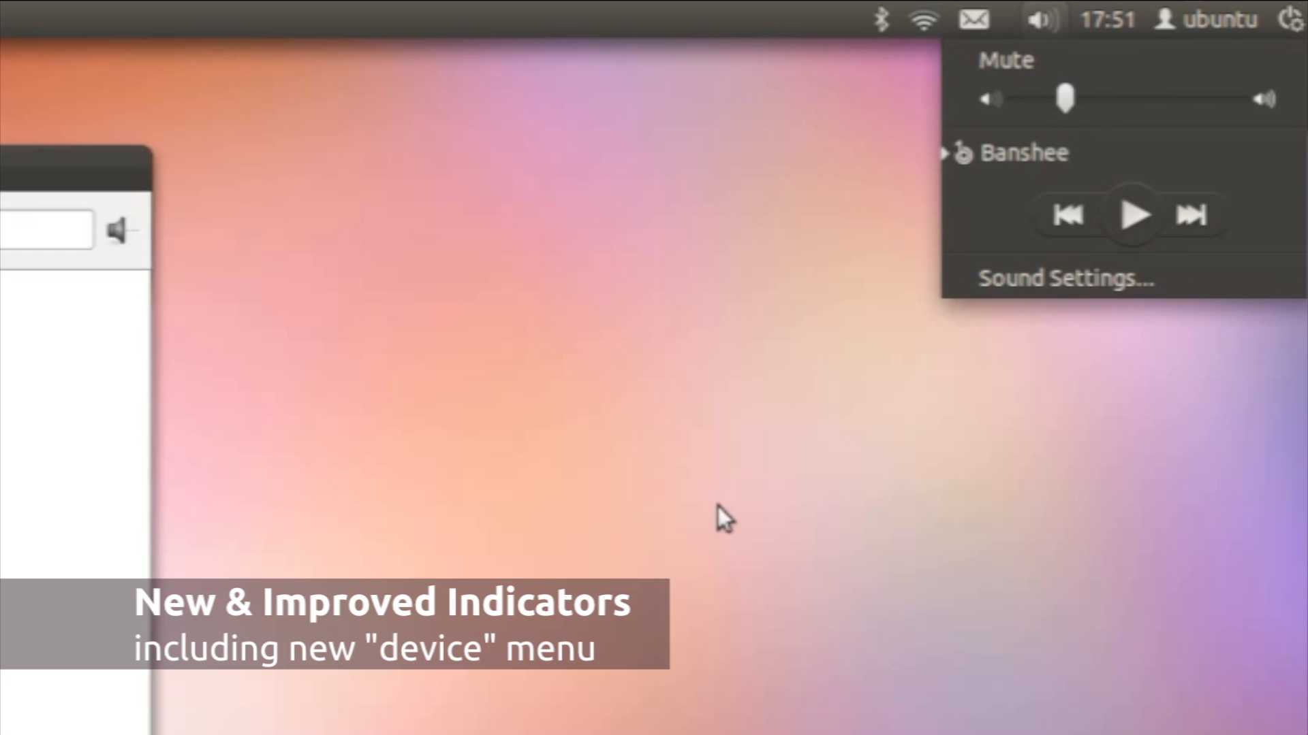
{"action": "left_click", "coordinate": [1130, 216]}
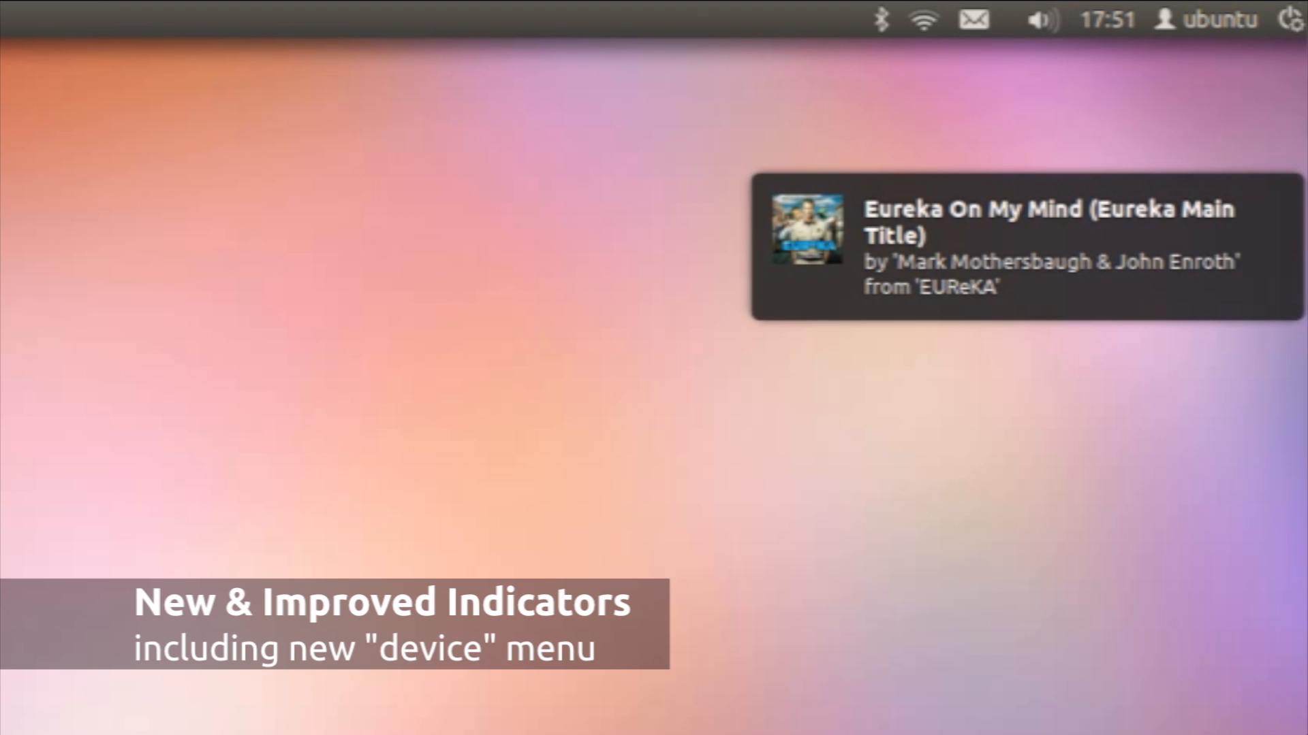
Open the user switching and session menus from the panel
{"action": "left_click", "coordinate": [1105, 19]}
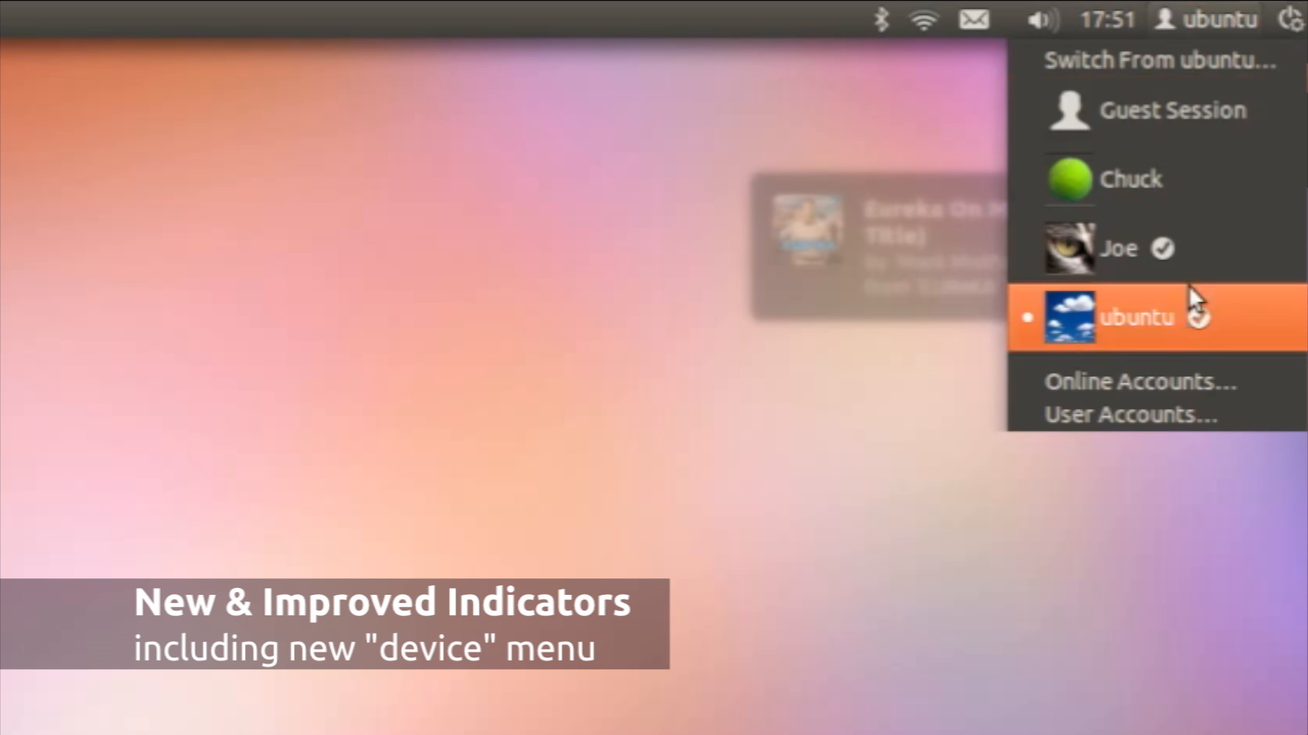
{"action": "left_click", "coordinate": [1283, 18]}
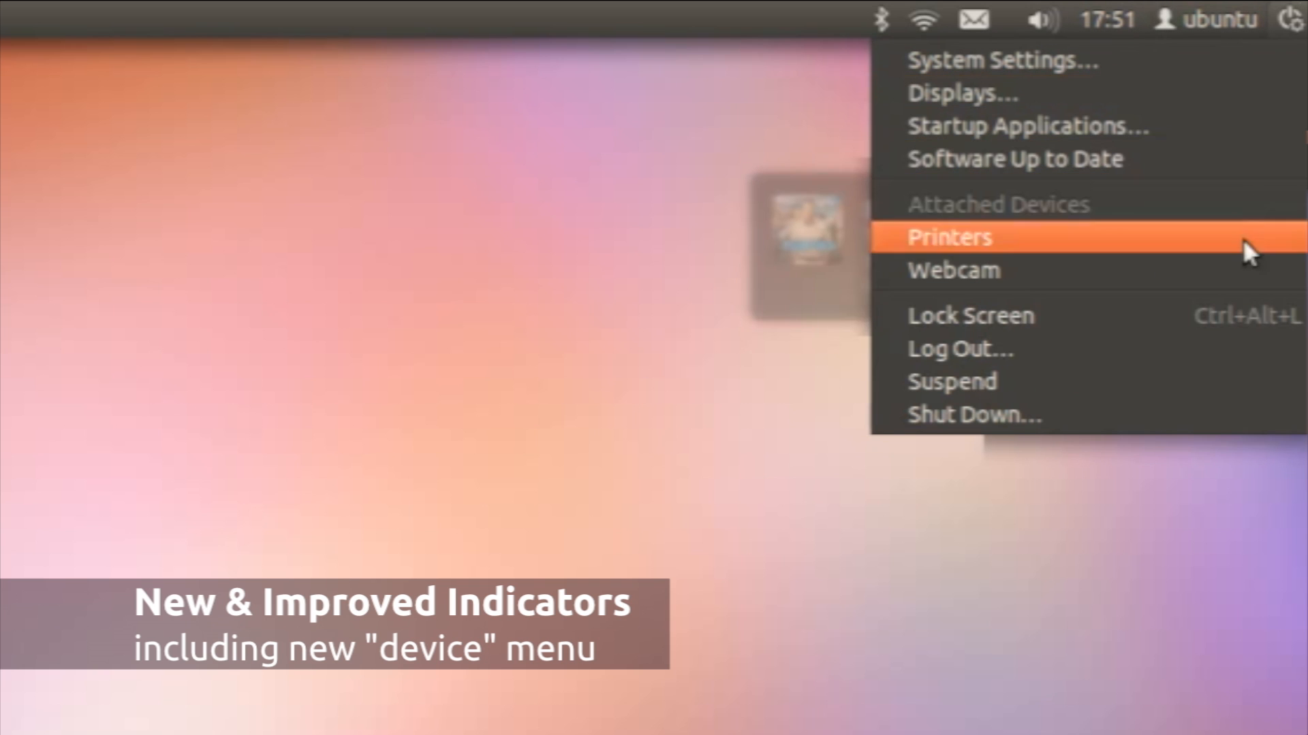
{"action": "left_click", "coordinate": [1213, 18]}
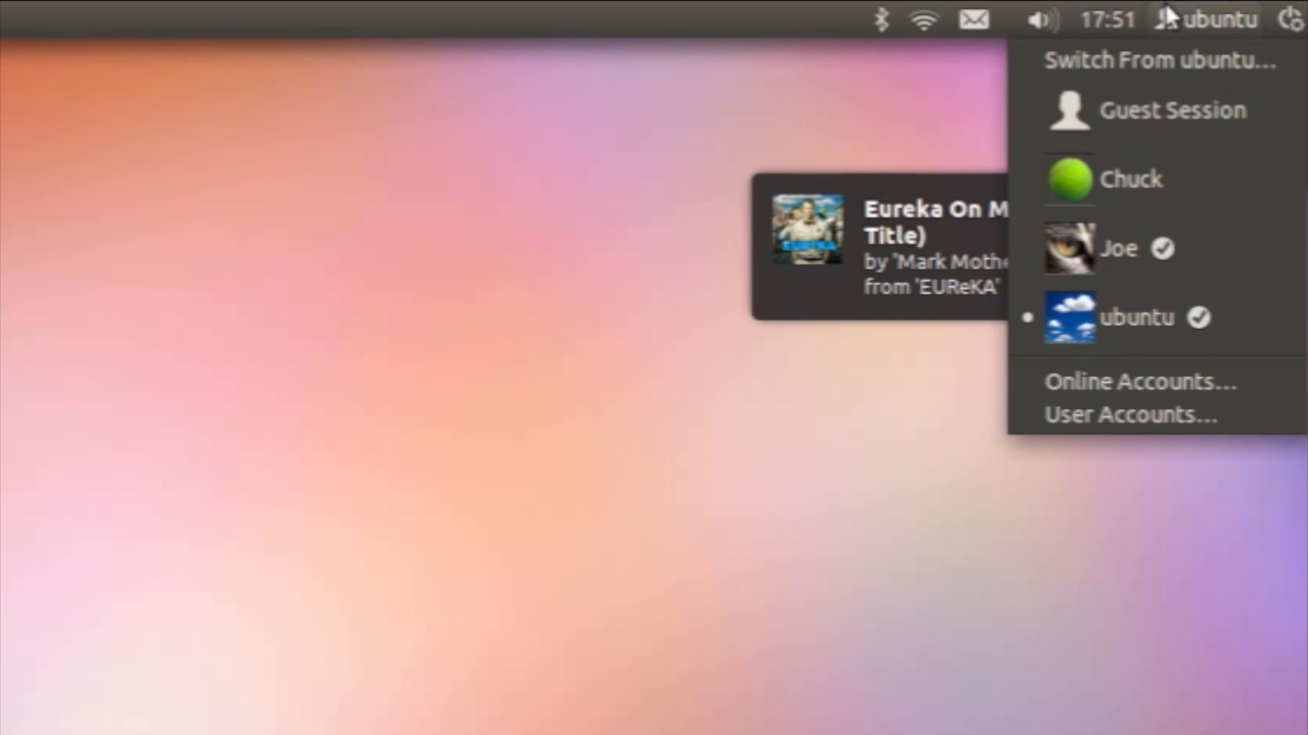